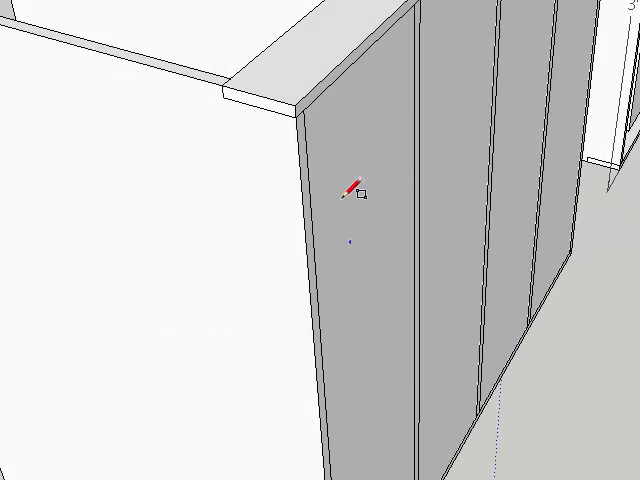
# Select the whole hollow four-bay cabinet frame and choose Make Component
pyautogui.click(355, 190)
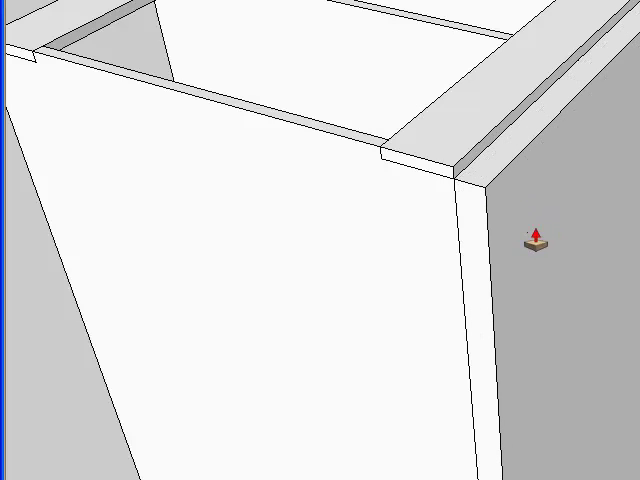
pyautogui.click(534, 245)
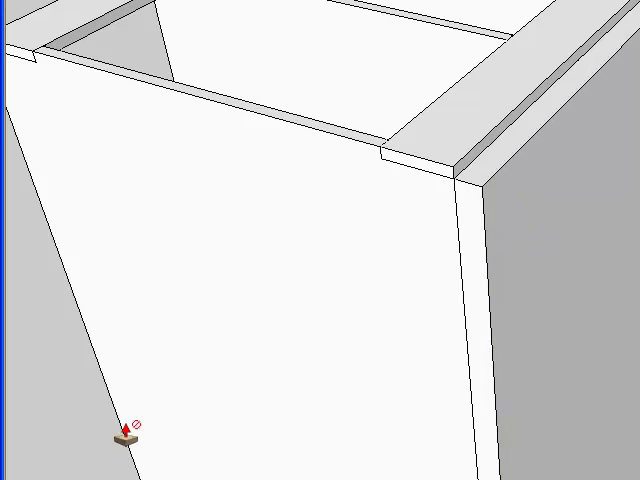
pyautogui.moveTo(128, 430)
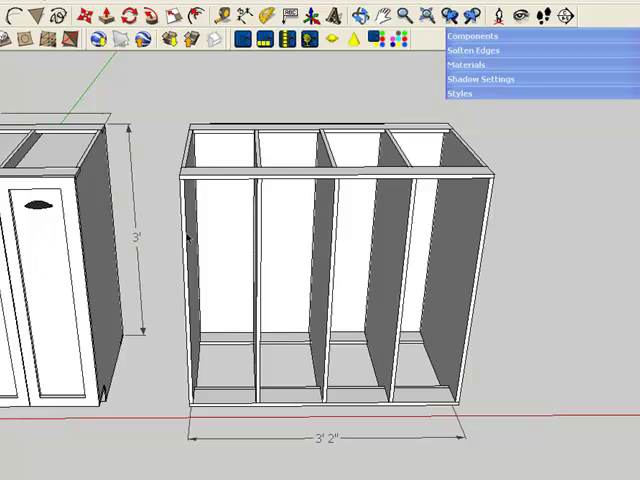
pyautogui.moveTo(352, 355)
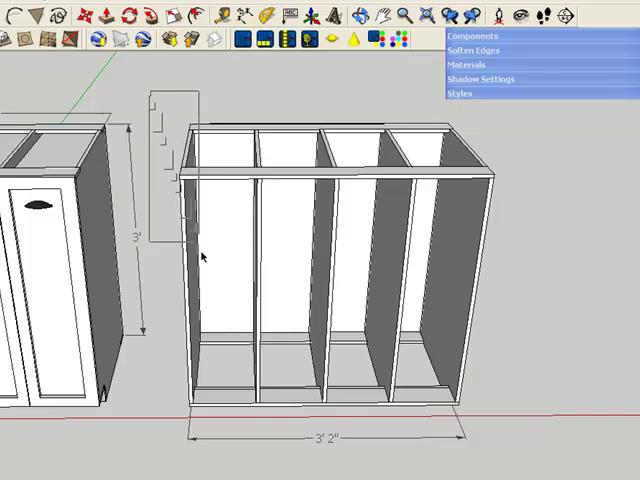
pyautogui.click(300, 250)
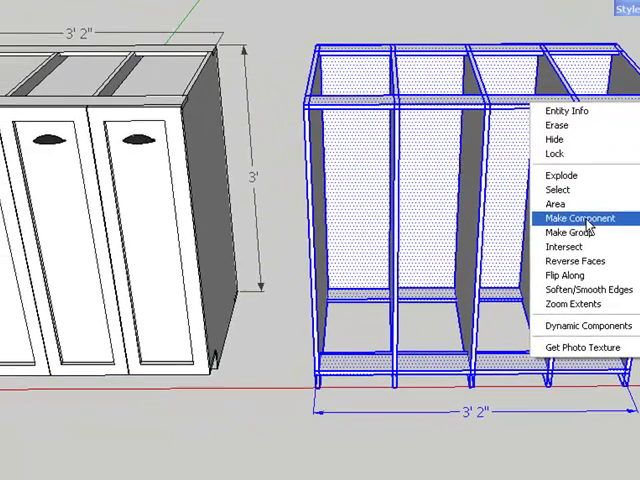
pyautogui.click(578, 218)
pyautogui.write('Base Cabinet')
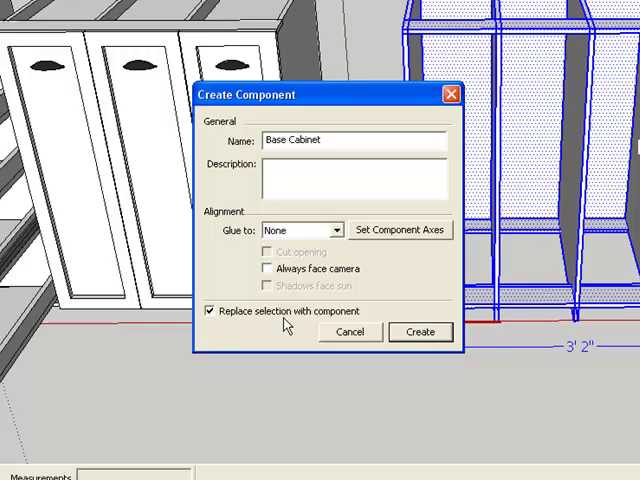
# Keep Base Cabinet unchanged, name the new component 'Base Cabinet Pull Outs', and set its axes
pyautogui.click(419, 331)
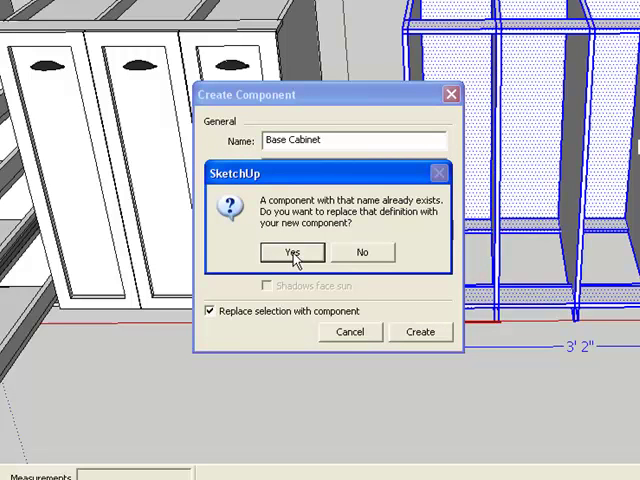
pyautogui.moveTo(315, 255)
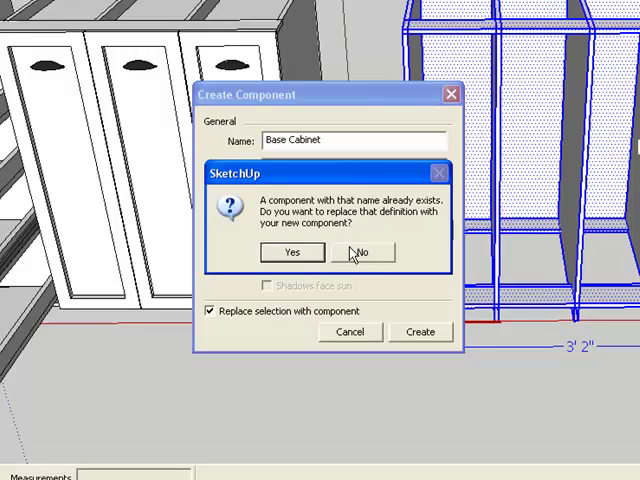
pyautogui.click(361, 251)
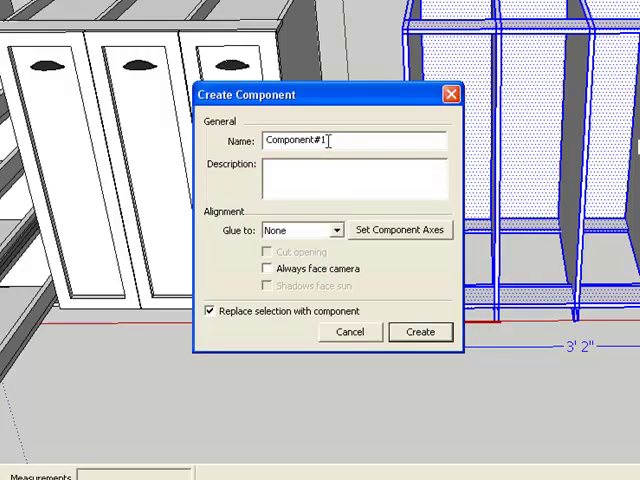
pyautogui.write('Base Cabi')
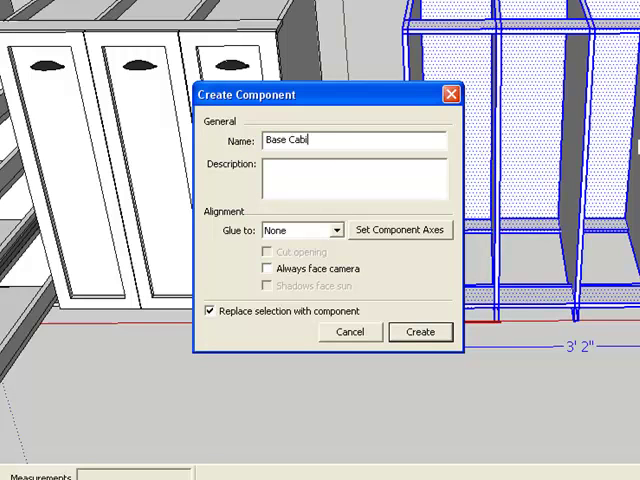
pyautogui.write('net Pull')
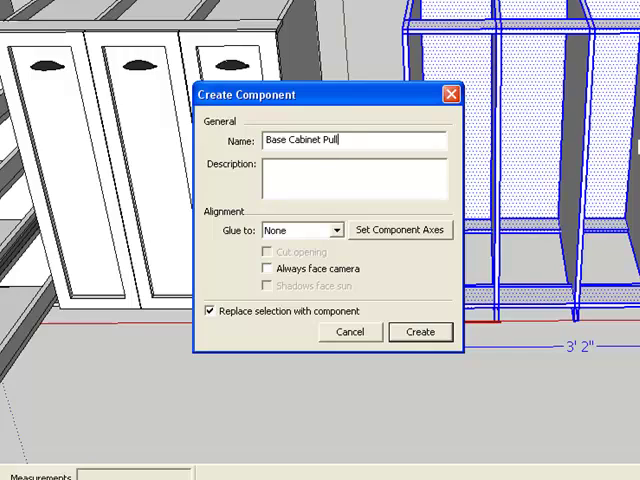
pyautogui.write('Outs')
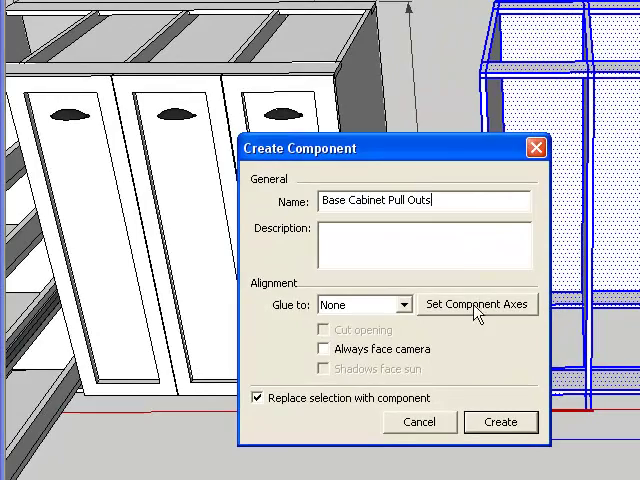
pyautogui.click(500, 421)
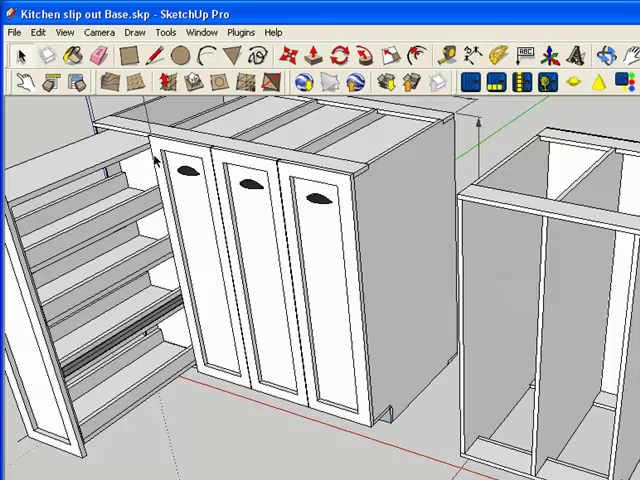
pyautogui.moveTo(202, 379)
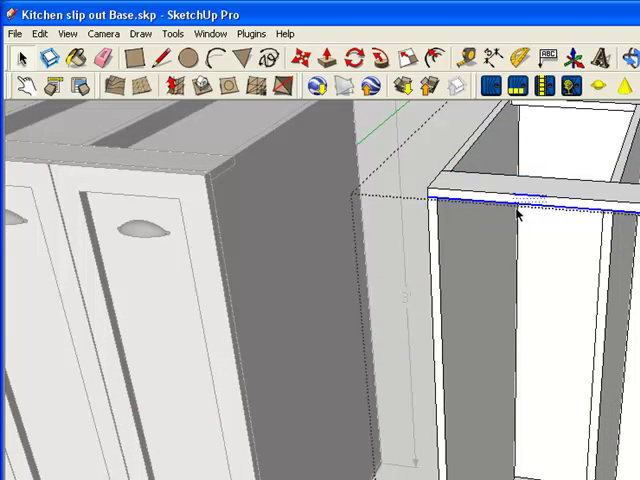
pyautogui.moveTo(445, 310)
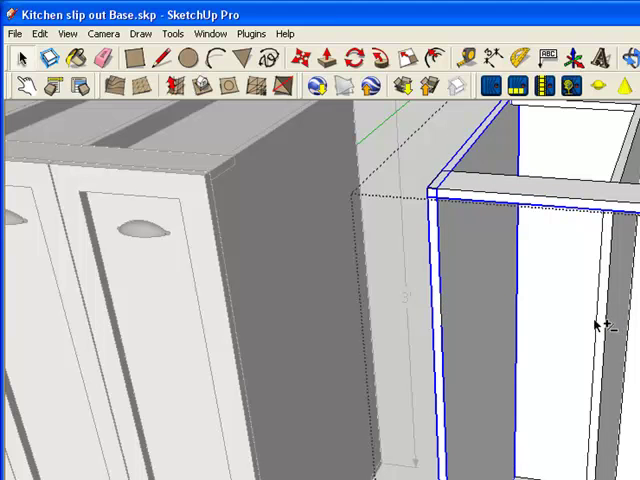
pyautogui.moveTo(458, 335)
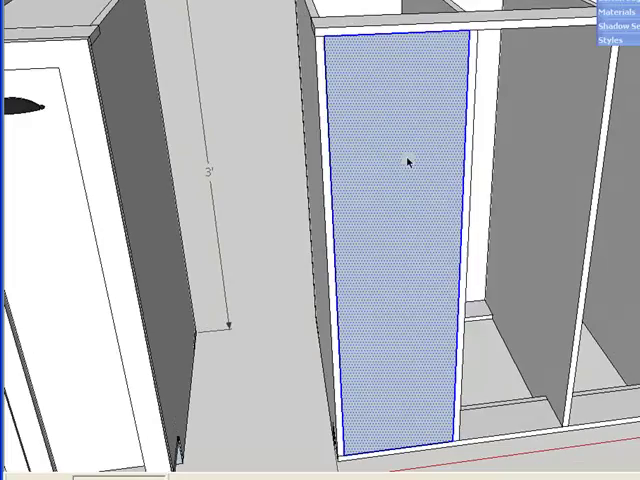
# Bring up the context menu on the left side panel's face to reverse it
pyautogui.rightClick(410, 162)
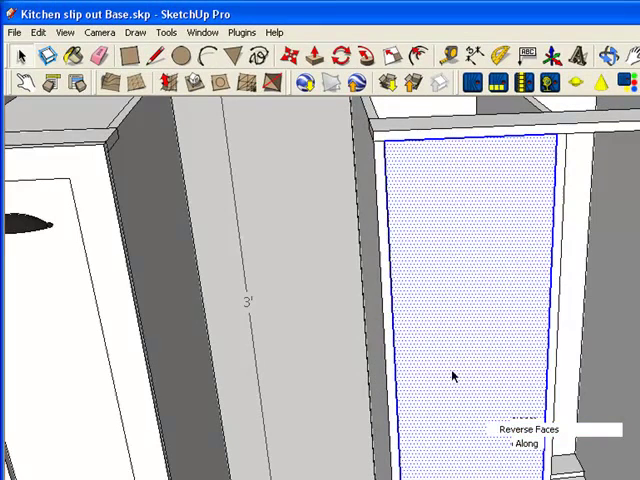
pyautogui.moveTo(410, 105)
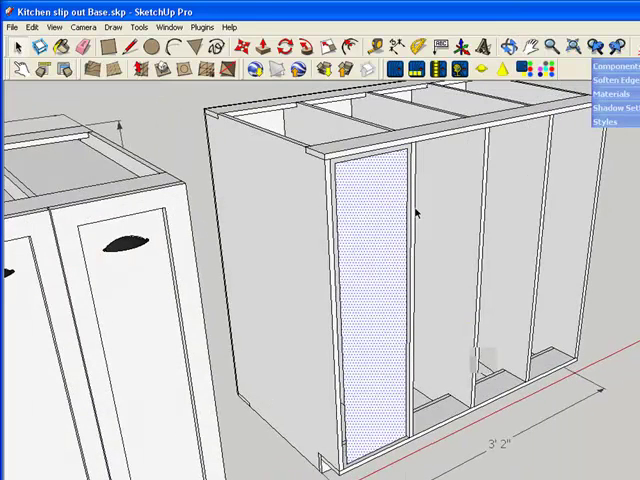
pyautogui.moveTo(150, 293)
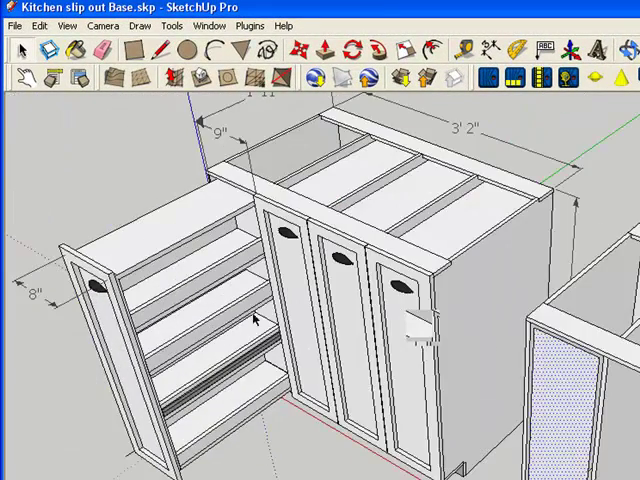
pyautogui.moveTo(570, 383)
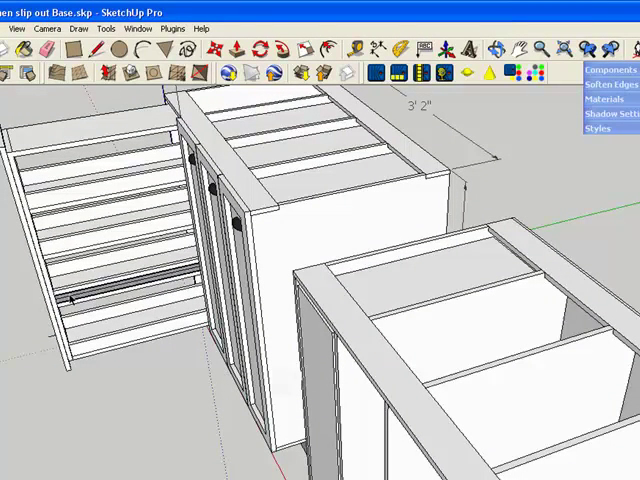
pyautogui.moveTo(387, 290)
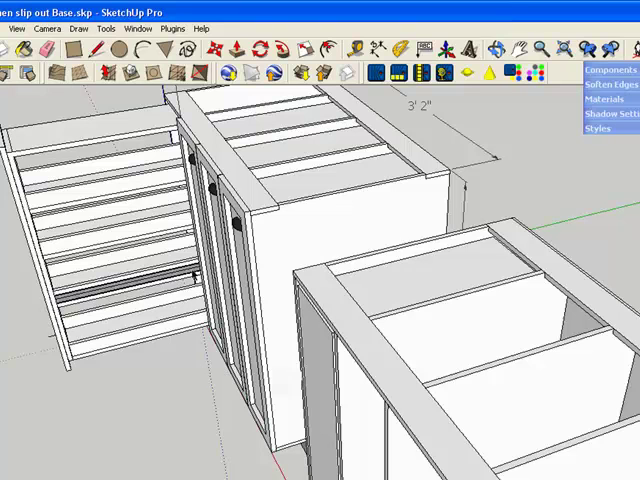
pyautogui.moveTo(73, 303)
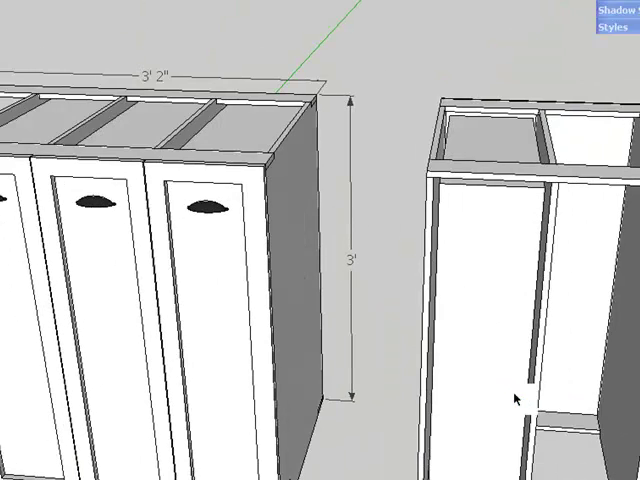
# Select the tall left bay and make it a component named 'Slide Out Drawer'
pyautogui.click(477, 300)
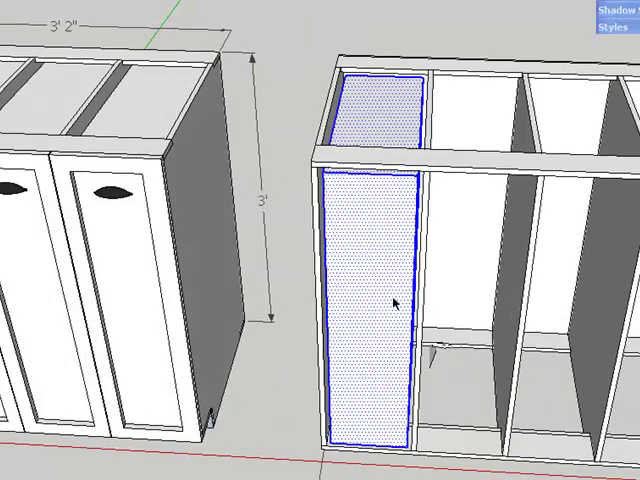
pyautogui.rightClick(403, 303)
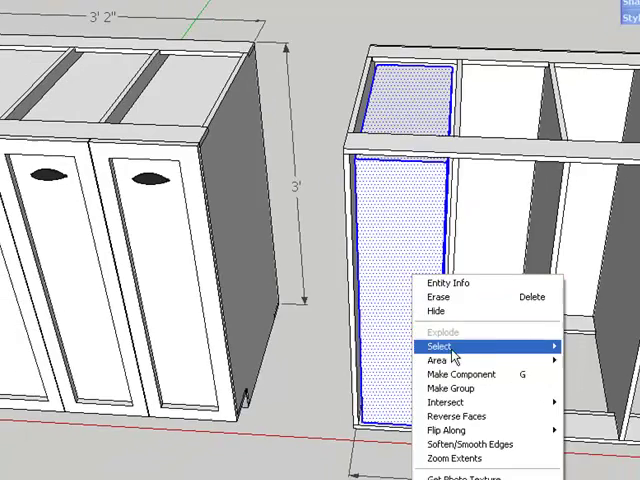
pyautogui.click(461, 374)
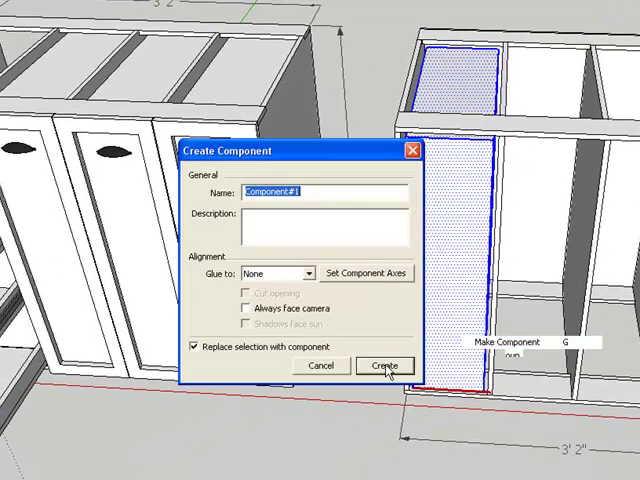
pyautogui.write('S')
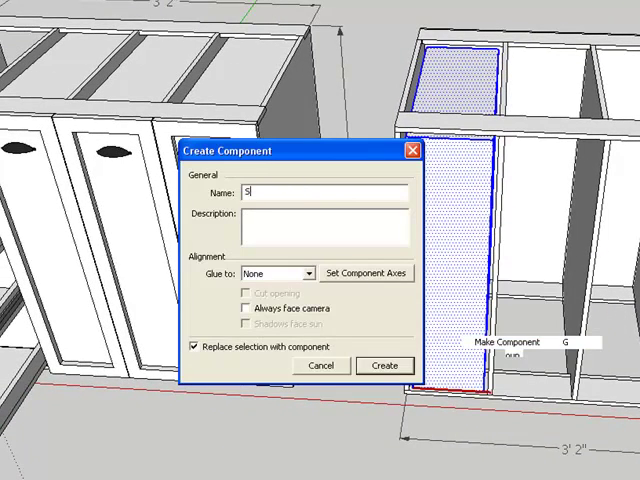
pyautogui.write('lide')
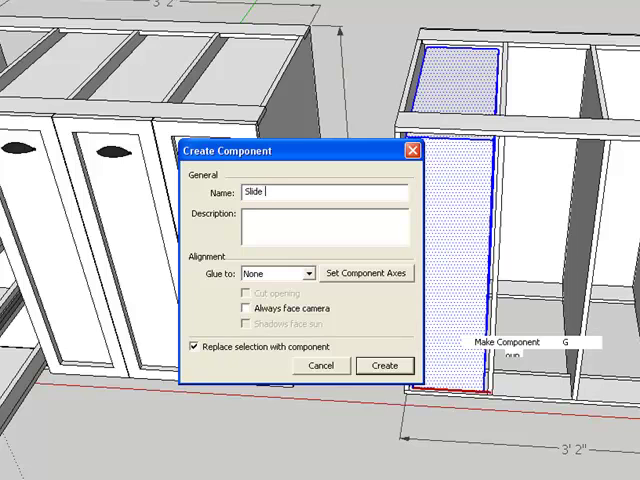
pyautogui.write('Out')
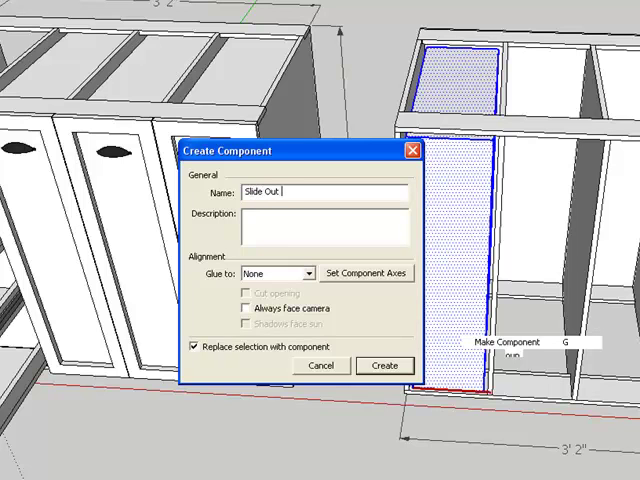
pyautogui.write('Drawer')
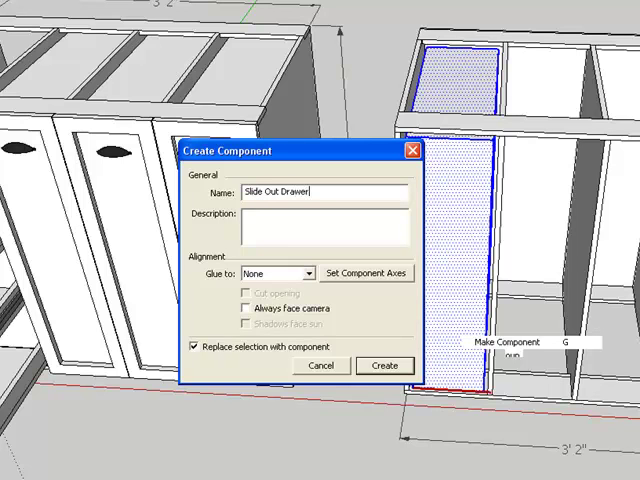
pyautogui.moveTo(230, 367)
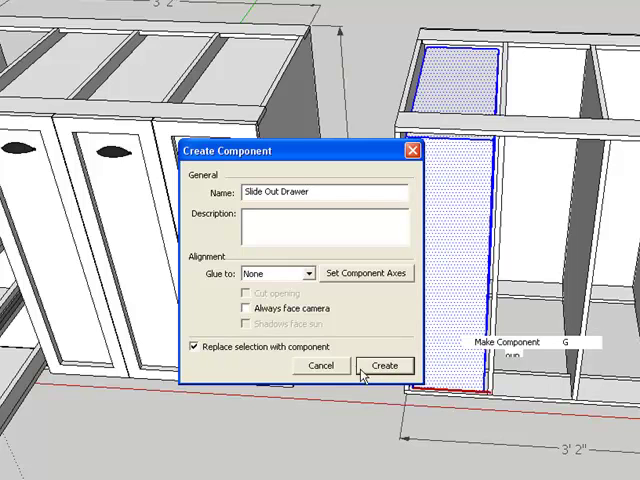
pyautogui.click(385, 365)
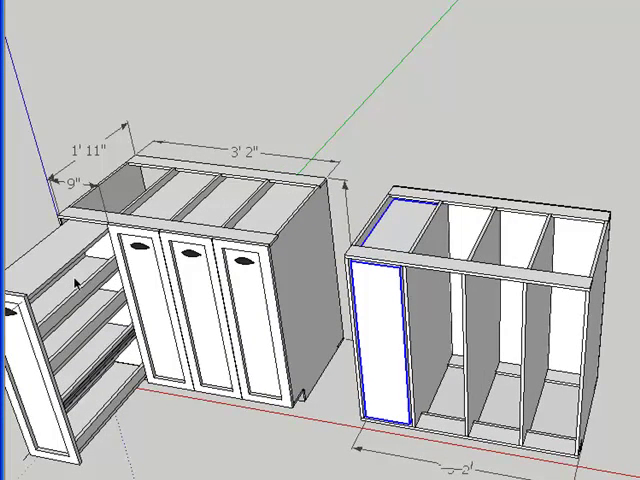
pyautogui.moveTo(498, 305)
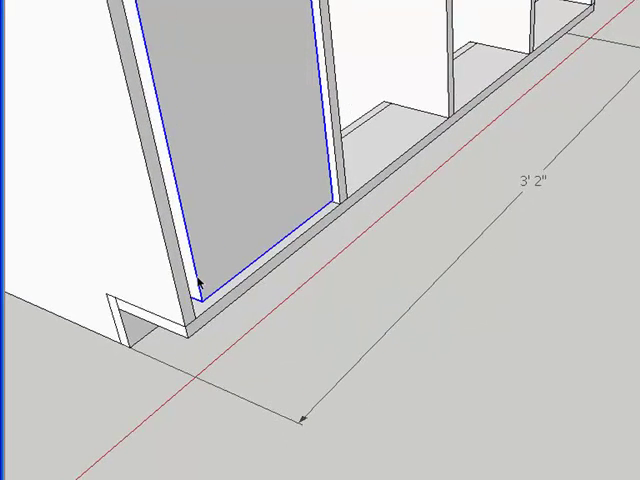
pyautogui.moveTo(285, 228)
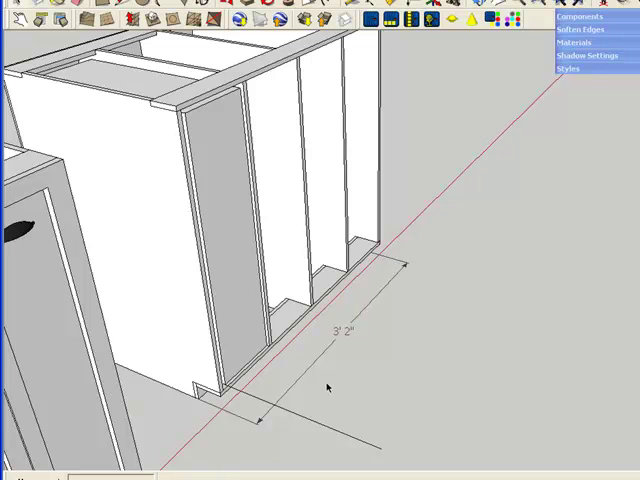
pyautogui.moveTo(241, 289)
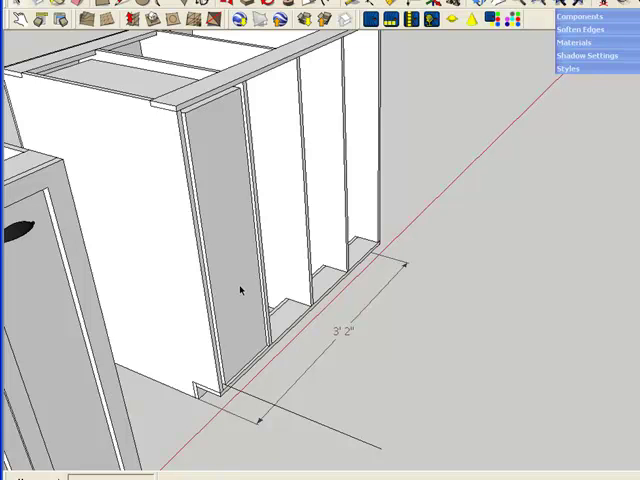
# Select the Slide Out Drawer component's front panel
pyautogui.click(240, 290)
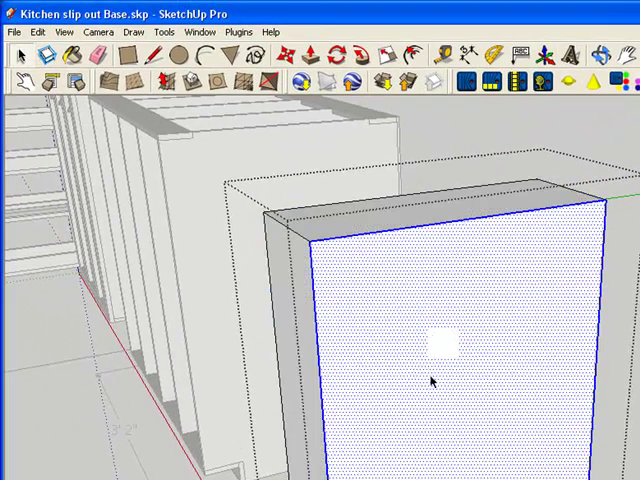
pyautogui.moveTo(422, 88)
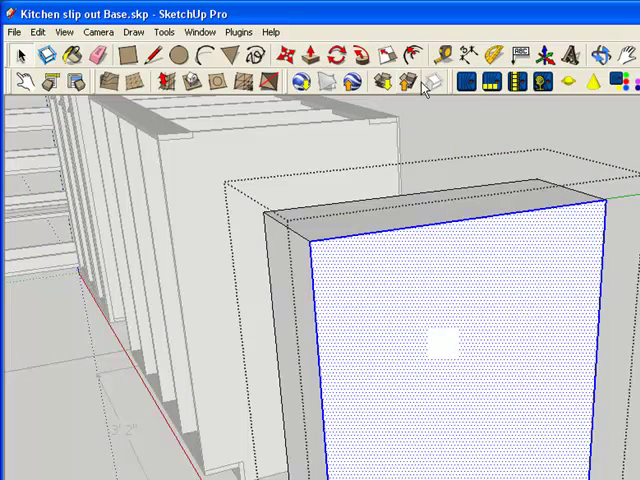
pyautogui.moveTo(410, 58)
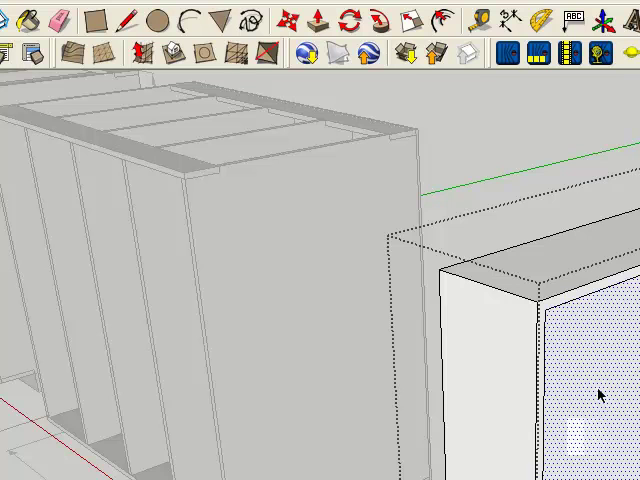
# Start the Offset tool on the Slide Out Drawer's front face
pyautogui.click(320, 18)
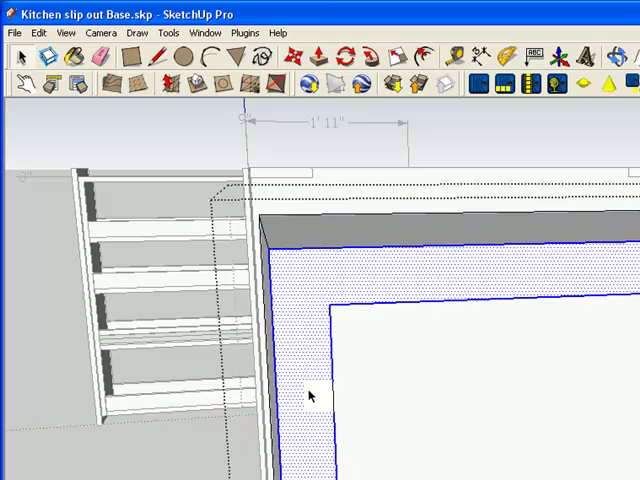
pyautogui.moveTo(297, 287)
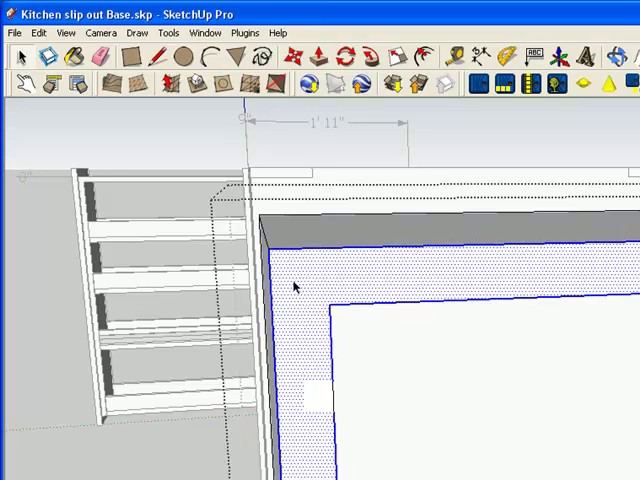